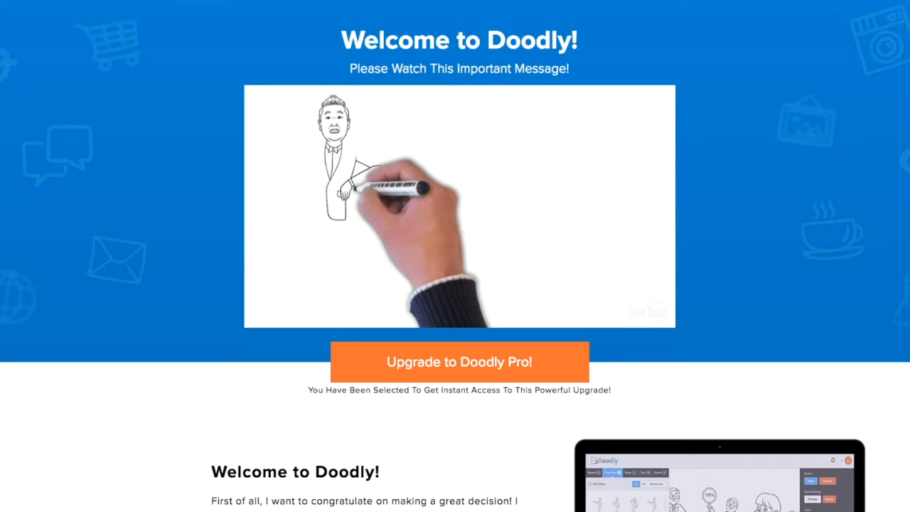
mouse_move(722, 151)
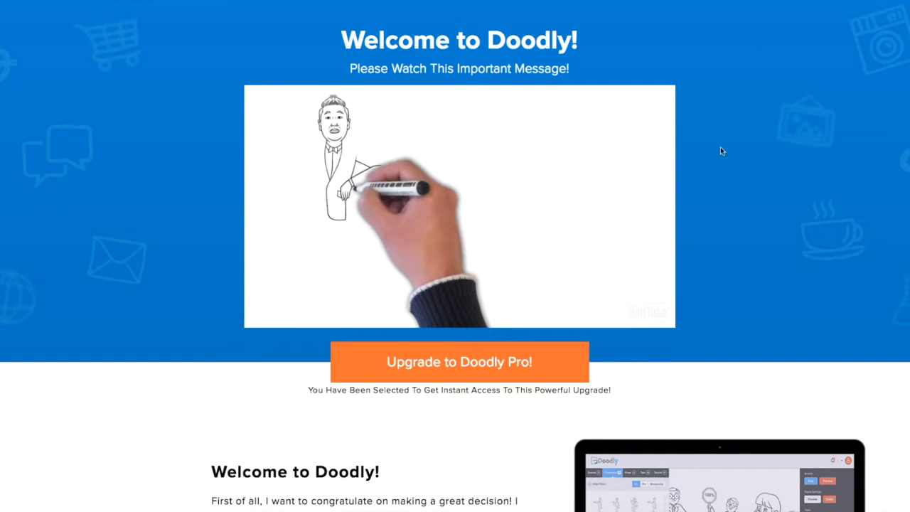
mouse_move(722, 145)
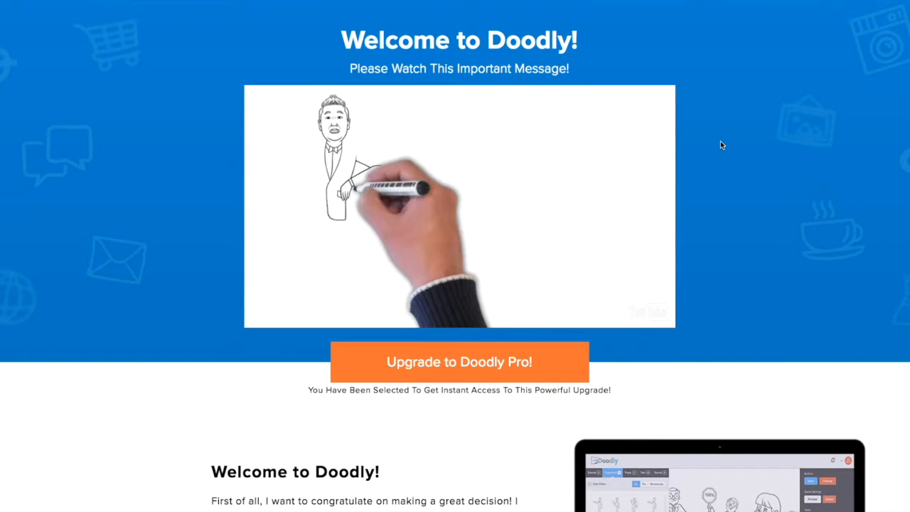
mouse_move(616, 175)
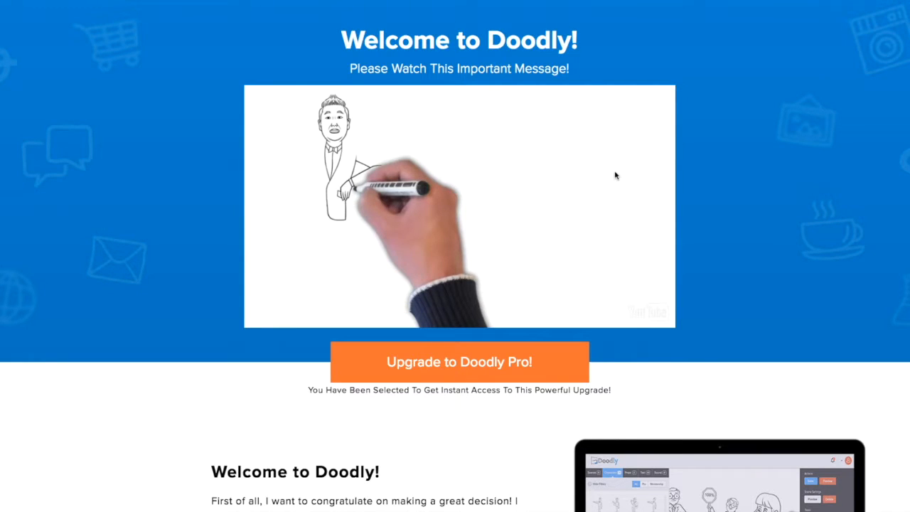
Start the embedded welcome message video on the Welcome to Doodly page
click(459, 206)
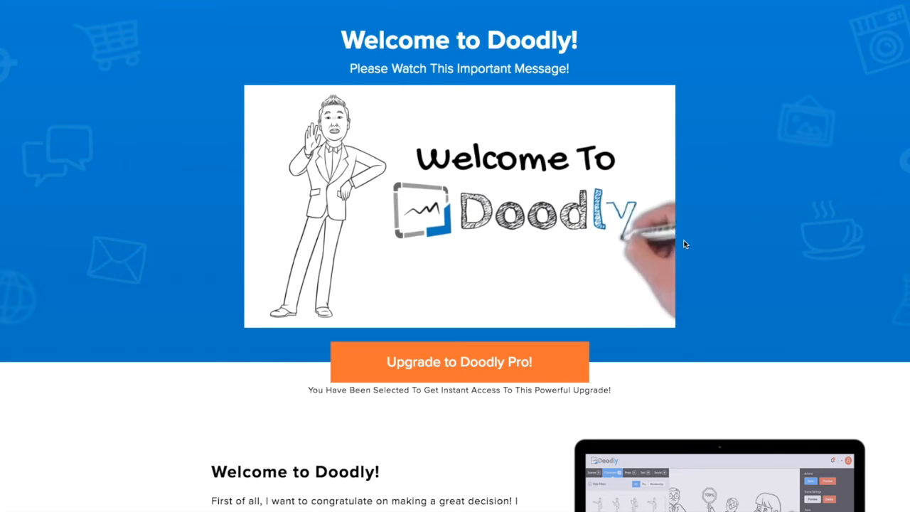
Scroll down the welcome page and back up to reach My Videos
scroll(down, 3)
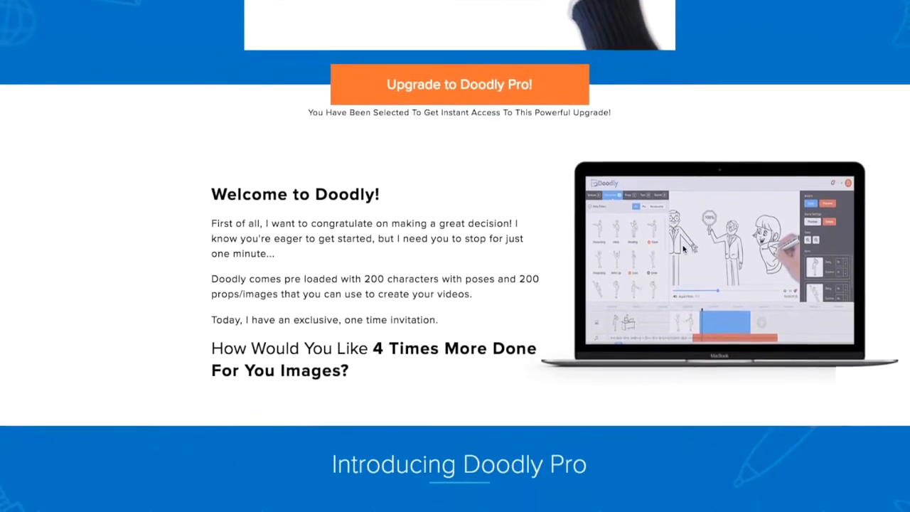
scroll(up, 3)
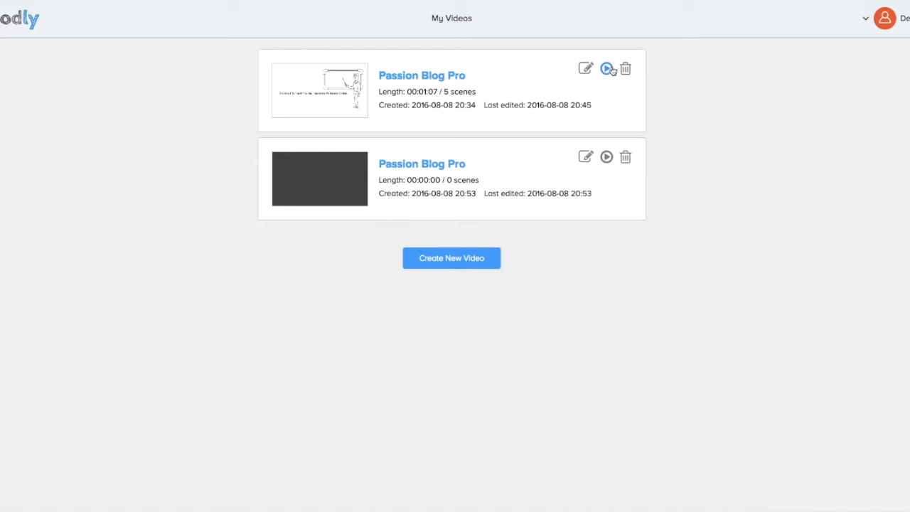
Edit the first Passion Blog Pro card to show the whiteboard teacher scene
click(585, 68)
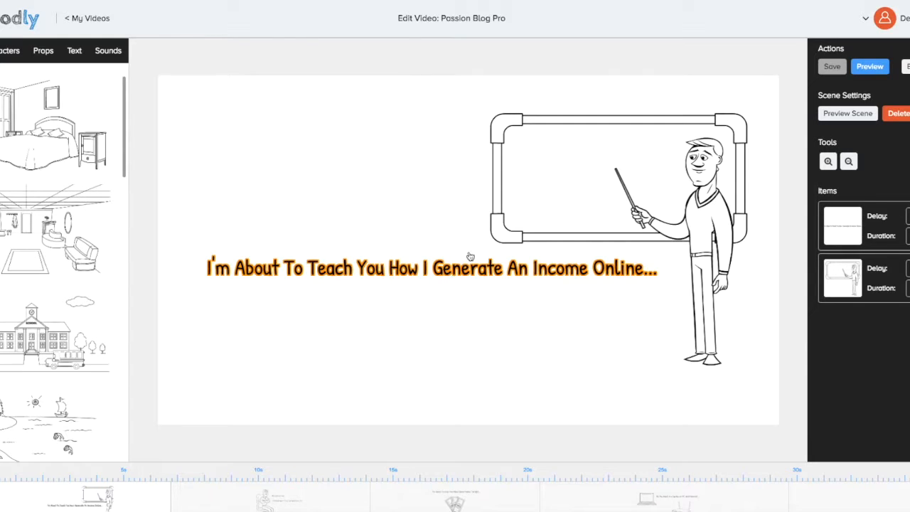
click(869, 66)
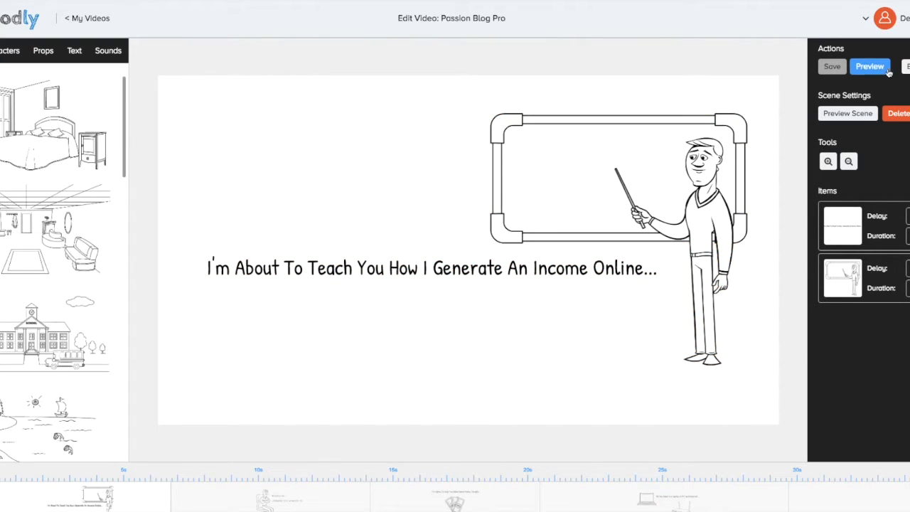
click(870, 66)
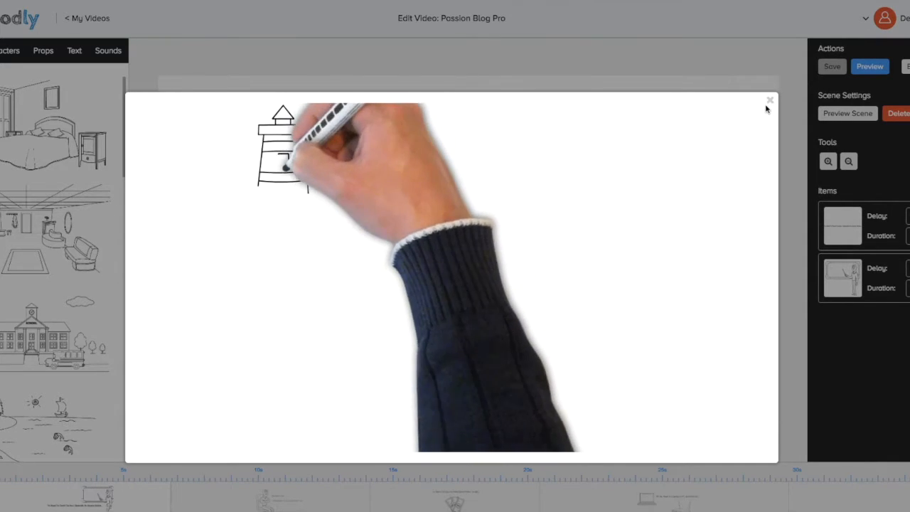
click(769, 99)
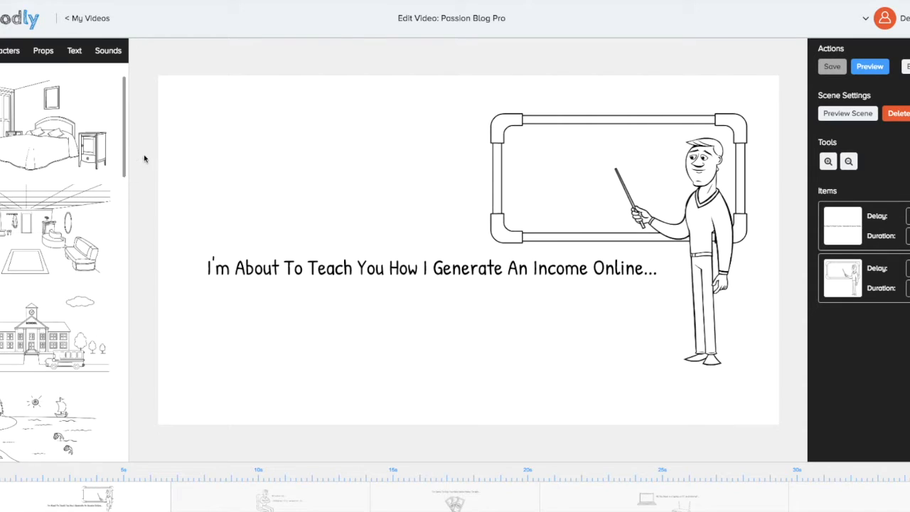
Append an empty scene with the + button at the timeline's end
click(57, 227)
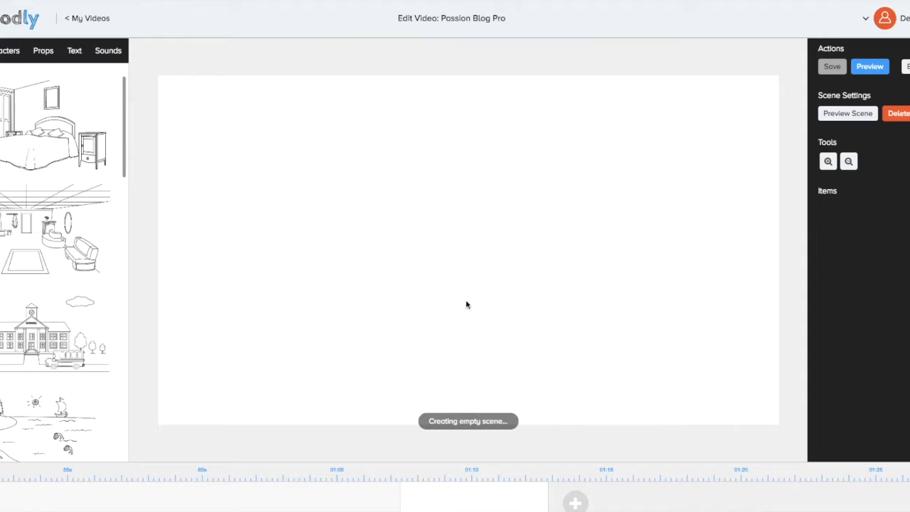
Put the bedroom background in the new scene, select its door, and add placeholder text
click(59, 125)
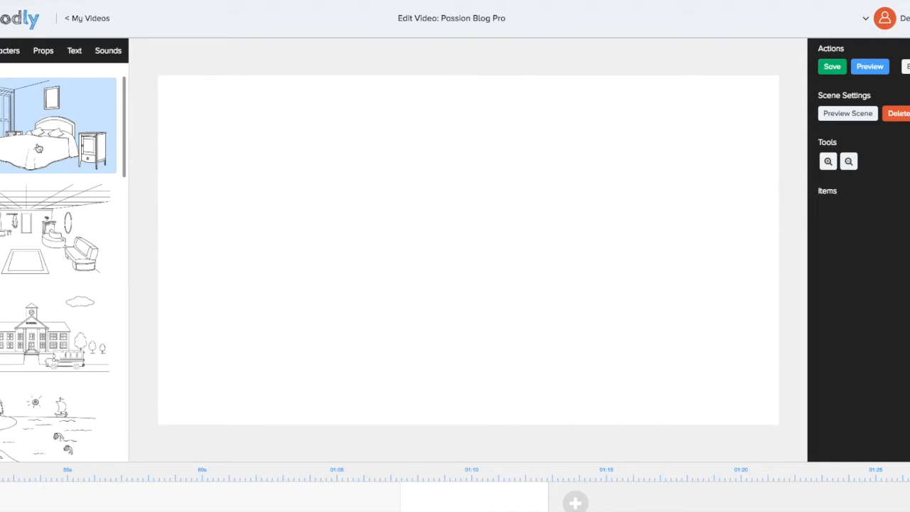
click(58, 125)
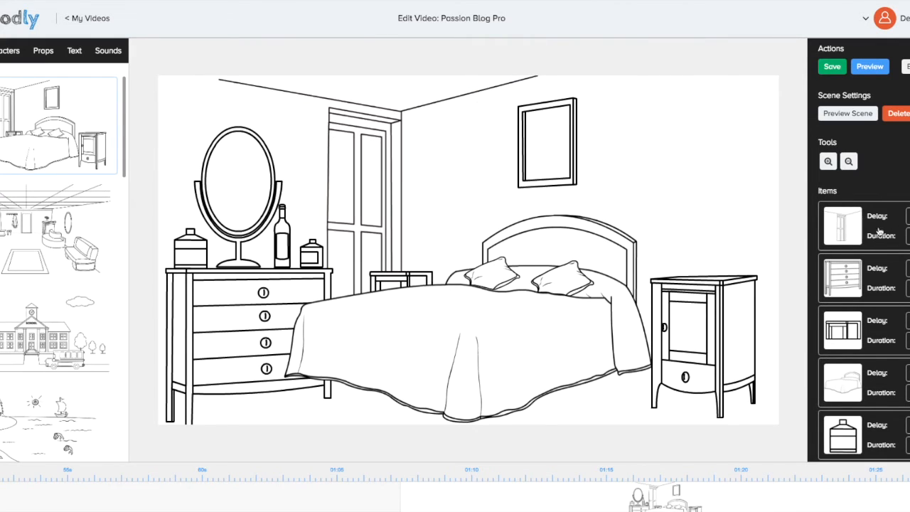
click(842, 226)
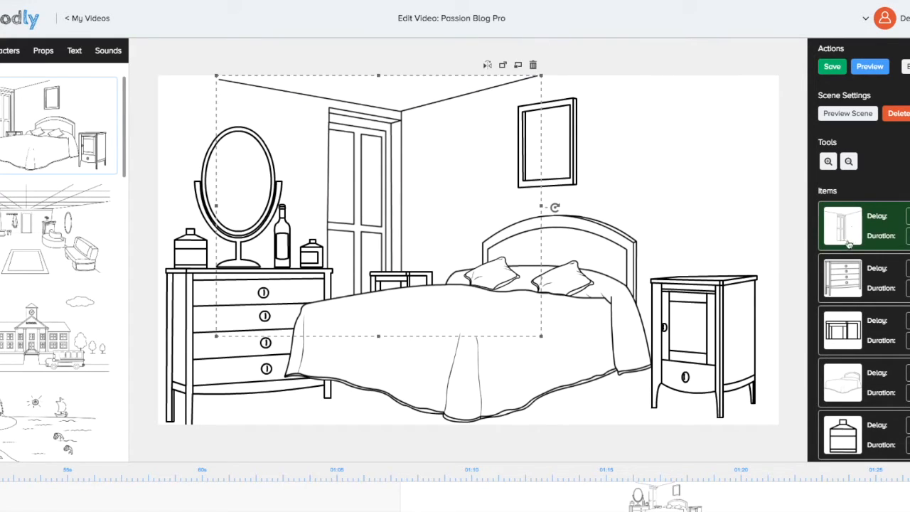
click(547, 142)
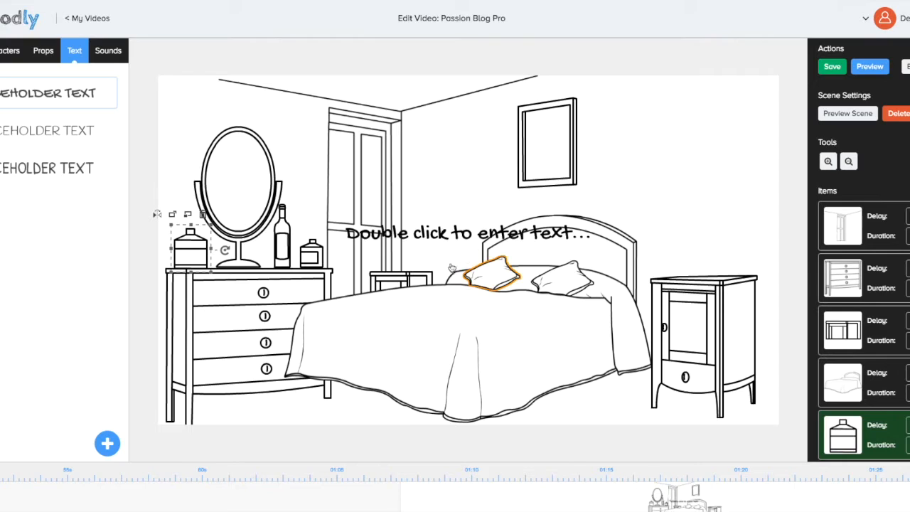
Move the text beside the picture frame, browse Sounds, Text and Props, then discard changes
drag(455, 233, 658, 150)
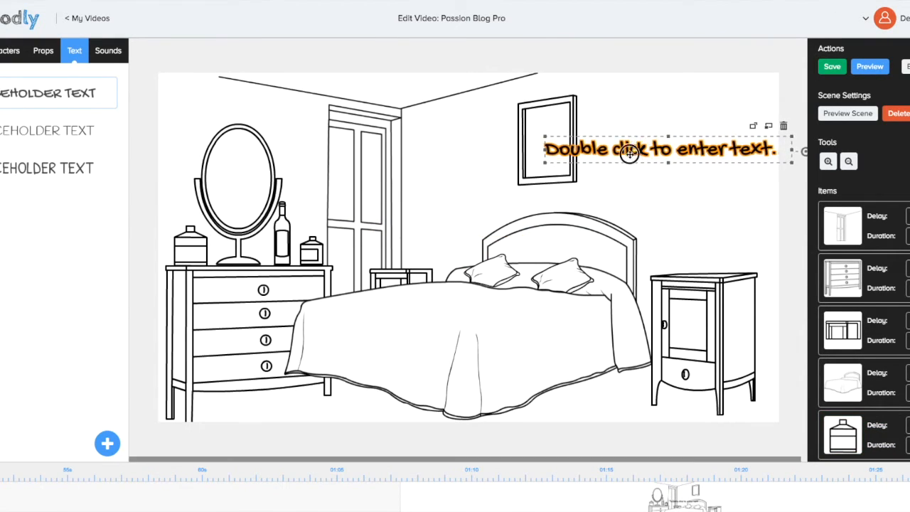
click(109, 50)
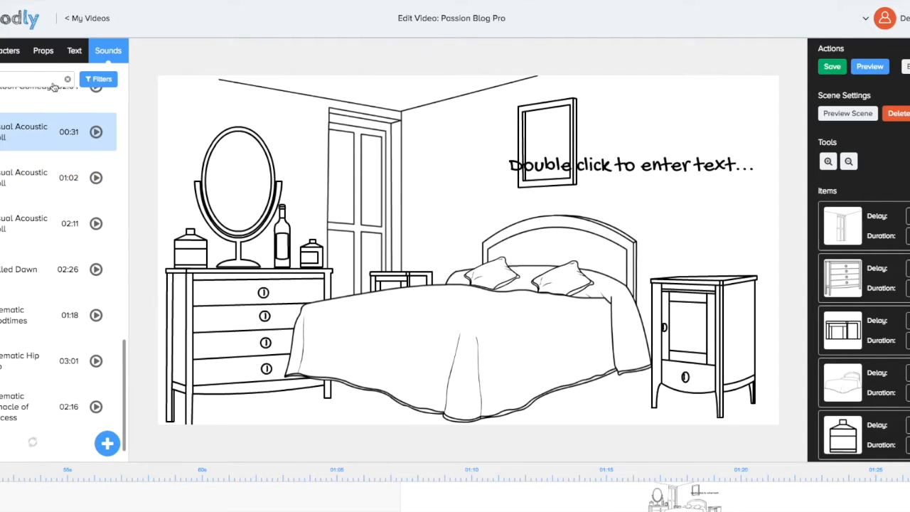
click(73, 50)
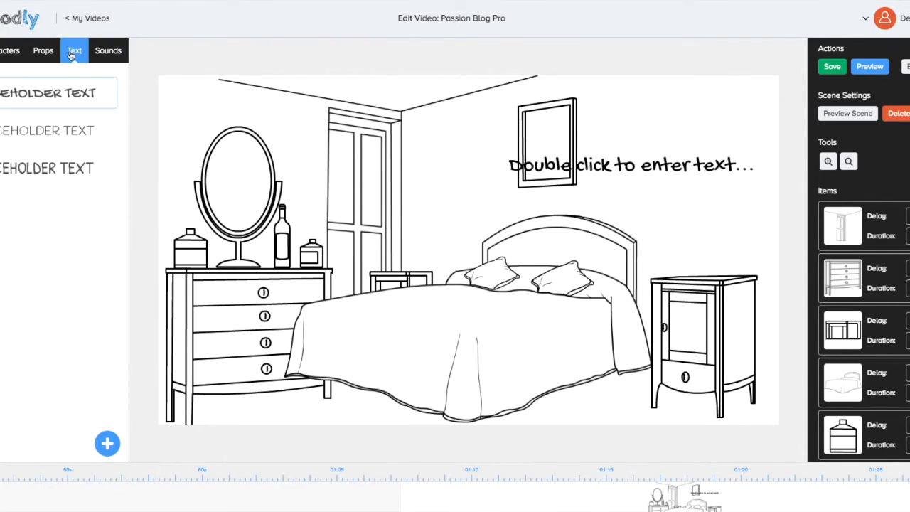
click(42, 49)
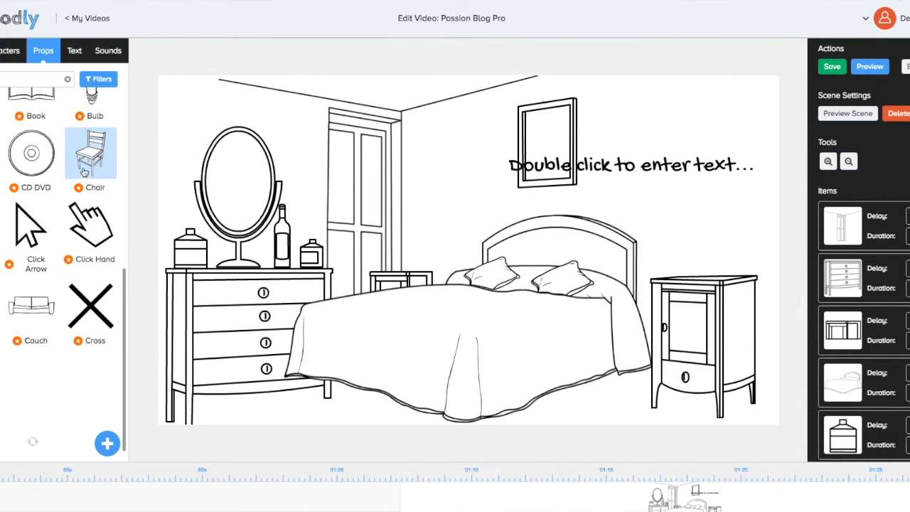
scroll(down, 3)
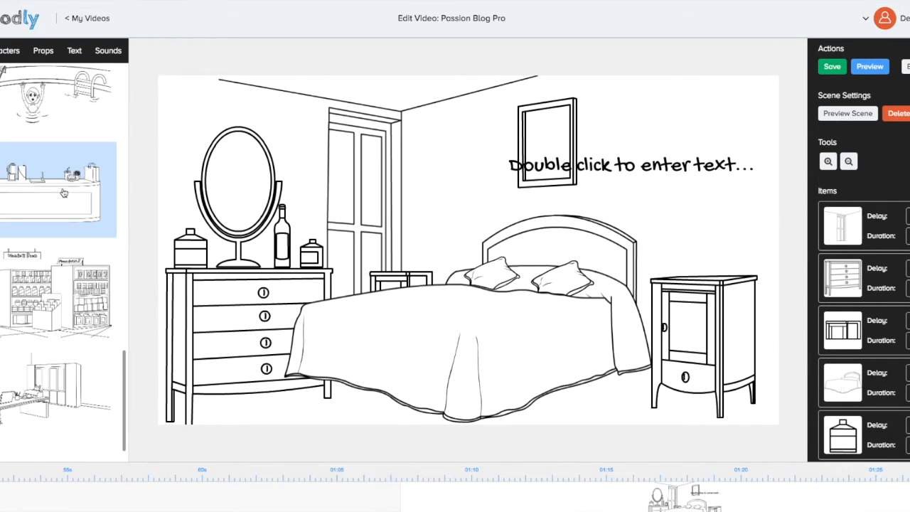
click(88, 18)
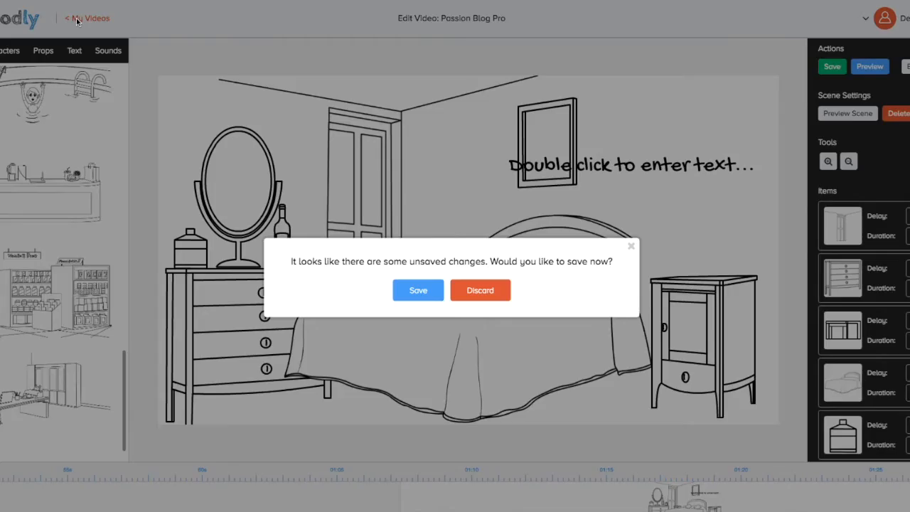
click(480, 290)
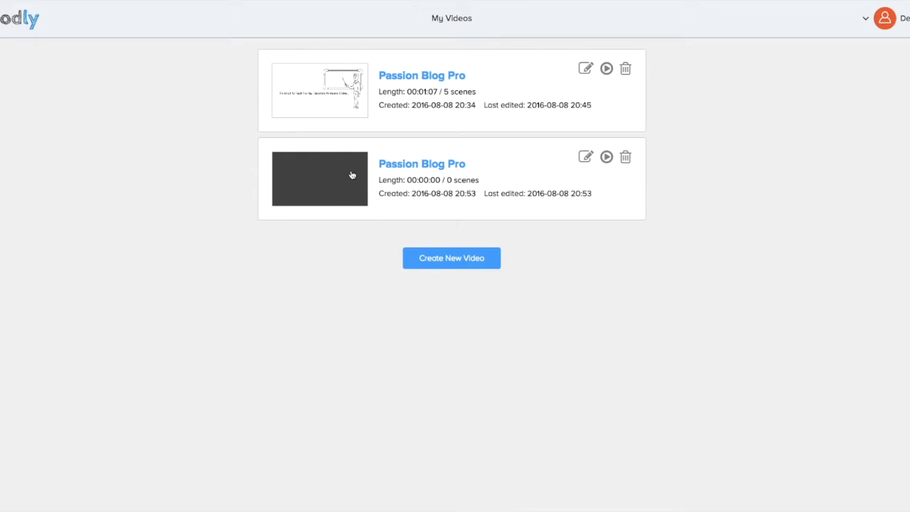
Edit the second, empty Passion Blog Pro card to reach its blank chalkboard scene
click(585, 156)
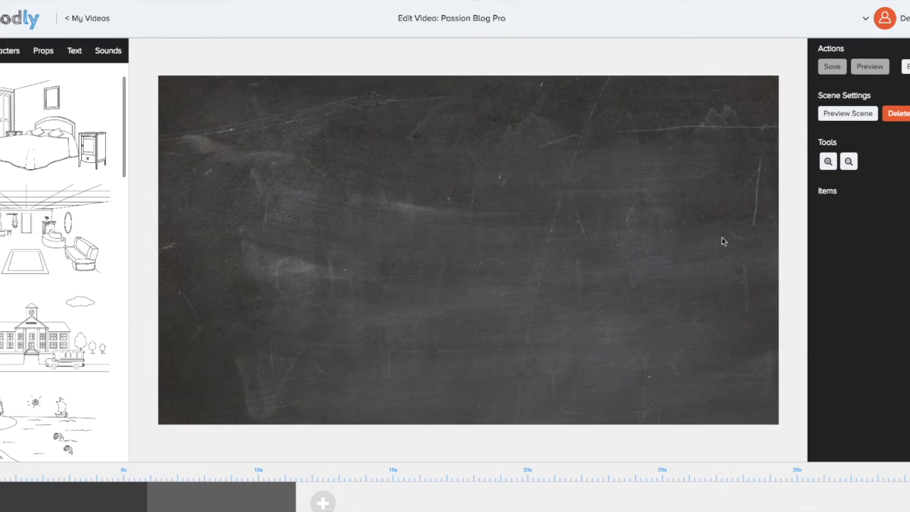
mouse_move(469, 197)
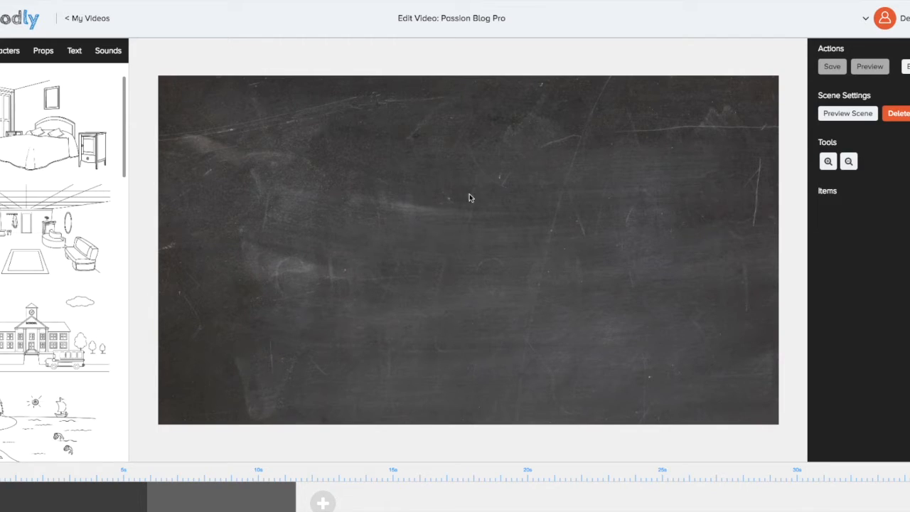
click(56, 228)
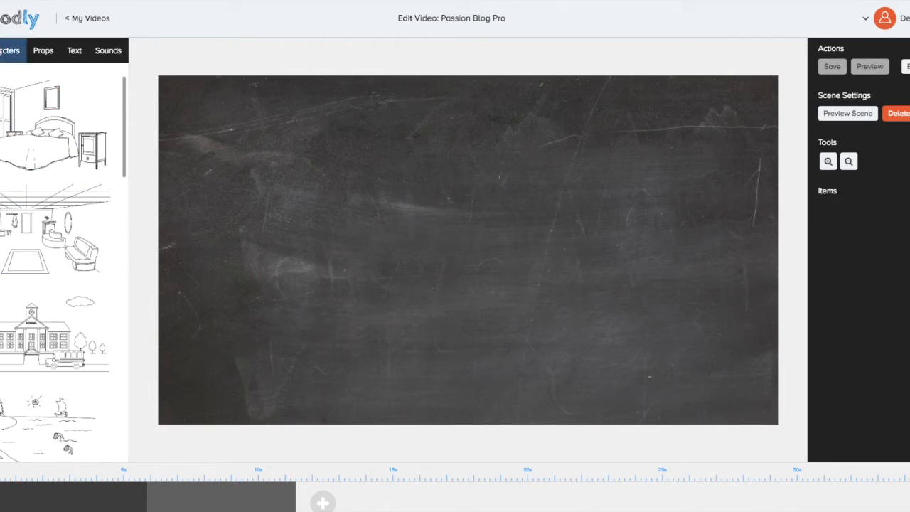
Add Steve Arms Up from Characters and drag him to the chalkboard's left side
click(31, 137)
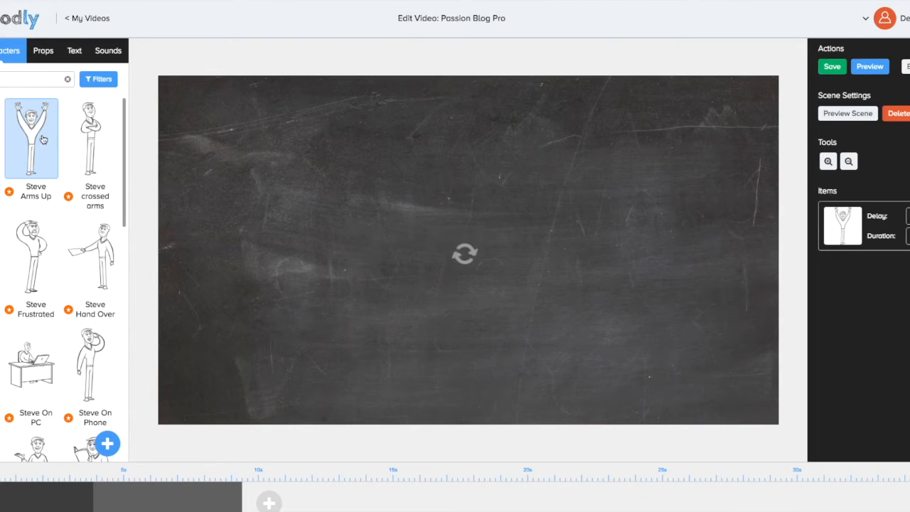
click(30, 138)
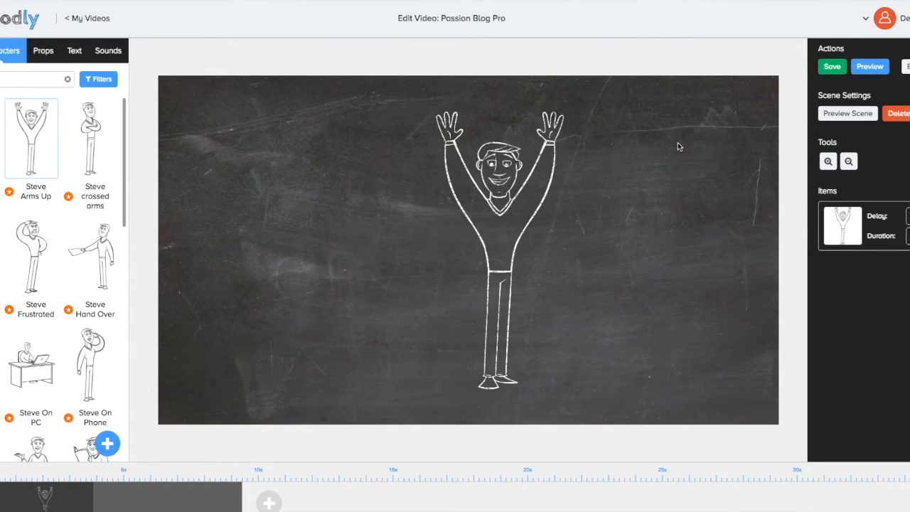
click(498, 249)
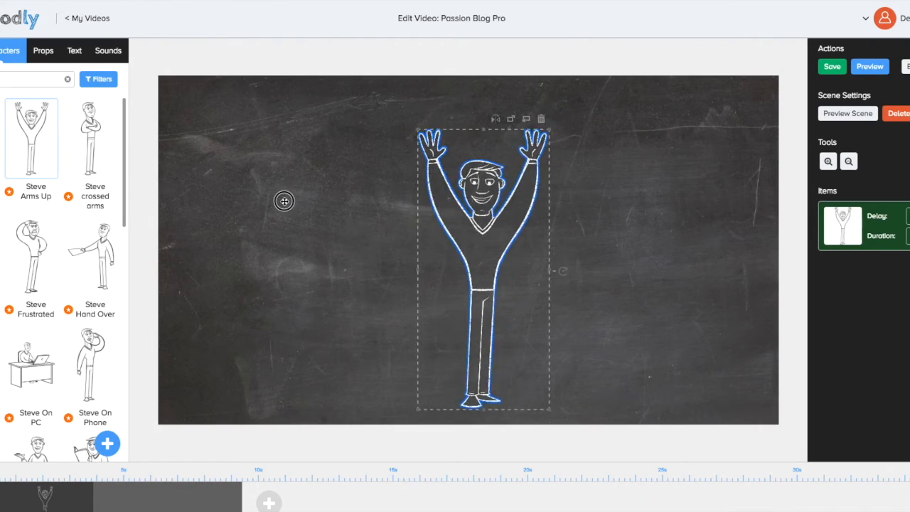
drag(483, 267, 278, 266)
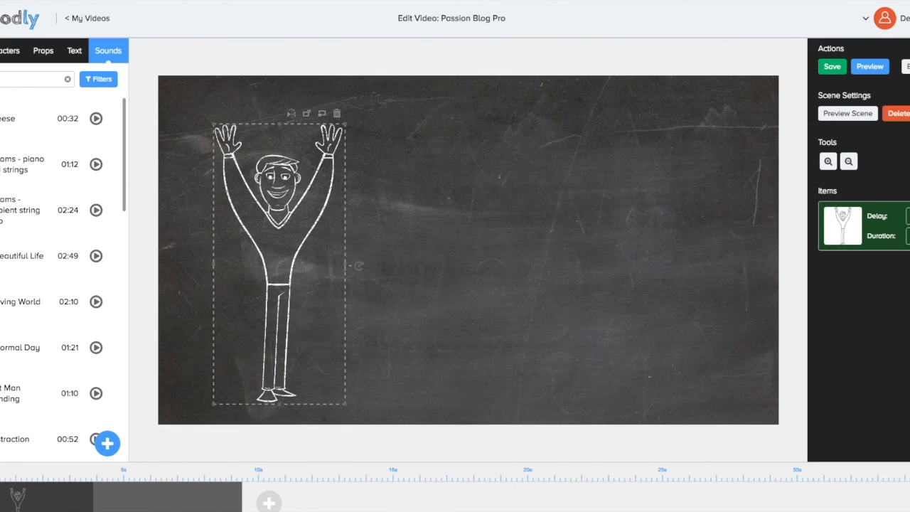
mouse_move(11, 51)
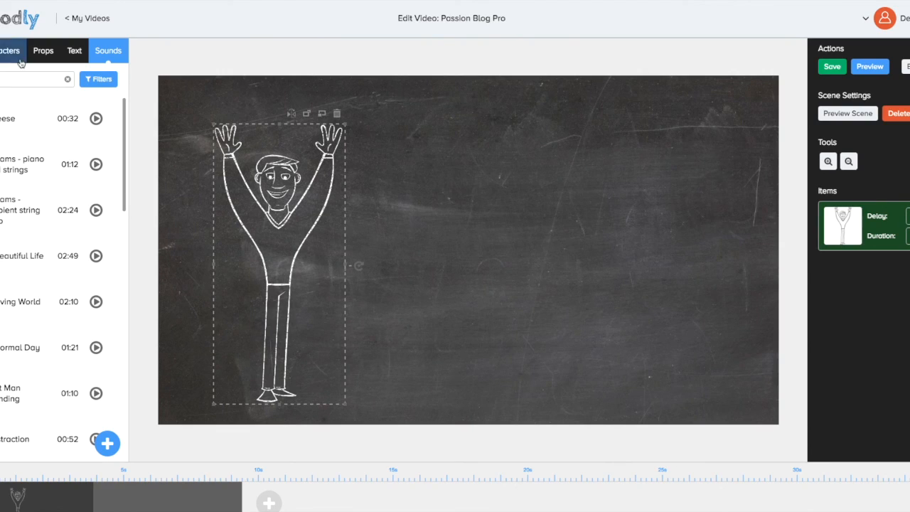